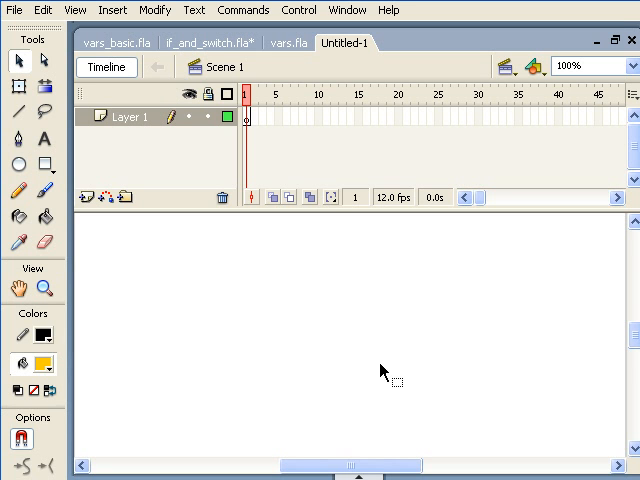
Rename the layer to 'a' and show the Actions panel for its first frame
double_click(135, 116)
type("a")
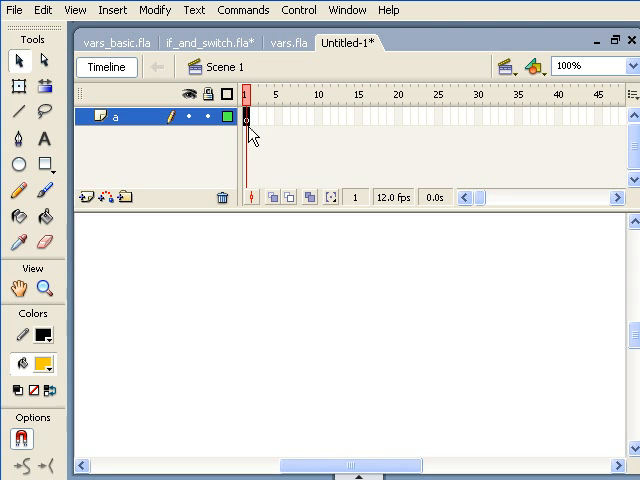
left_click(347, 9)
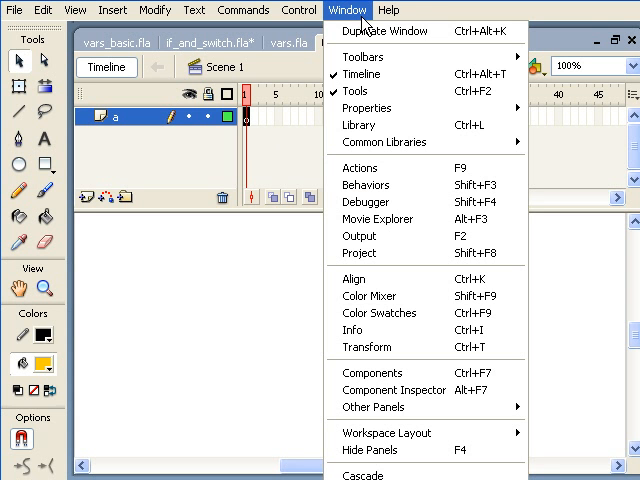
mouse_move(392, 168)
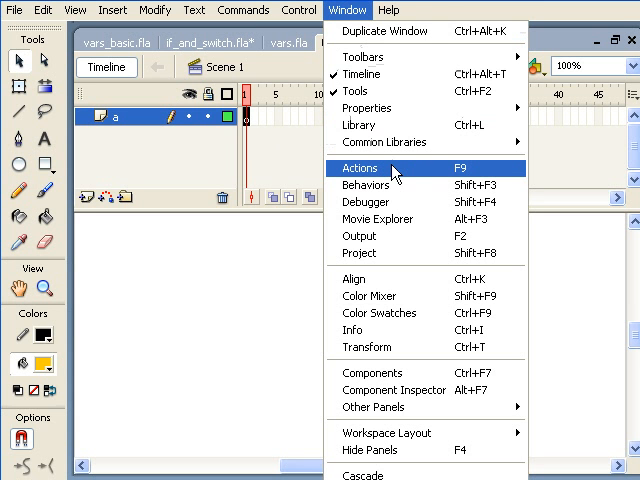
left_click(359, 168)
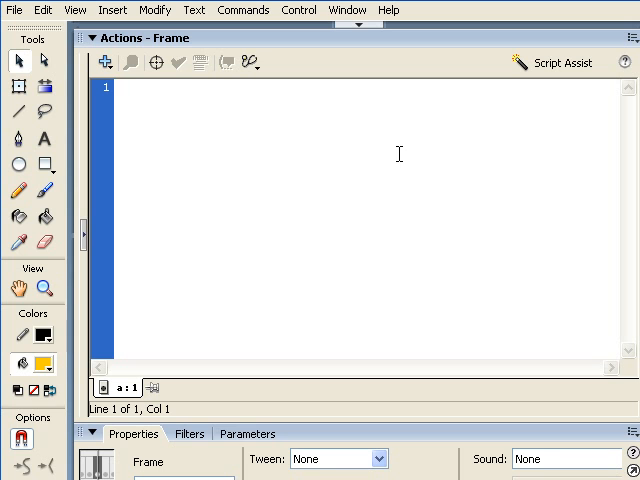
Type 'var total:Number = 5;' and leave a blank line below it
type("ve")
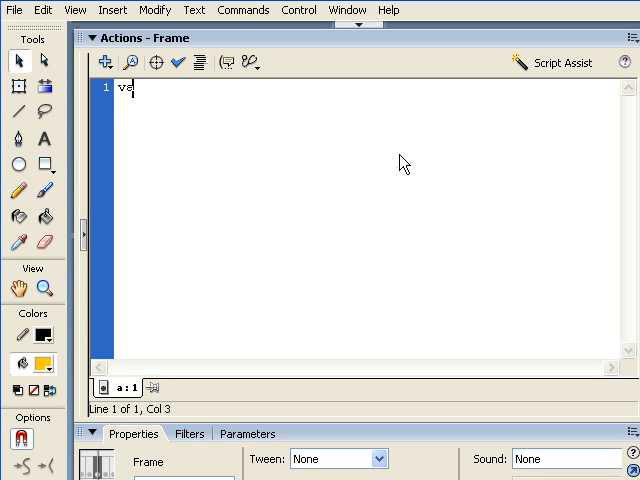
type("ar")
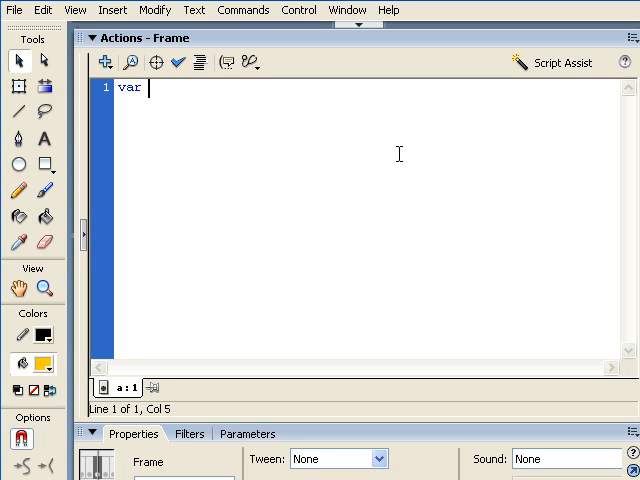
type("tot")
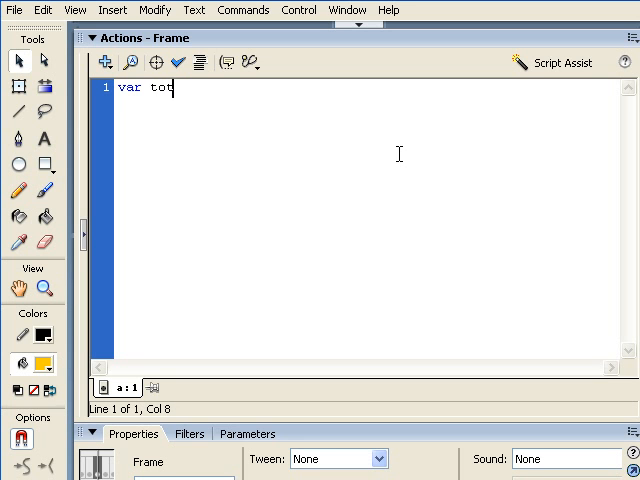
type("al")
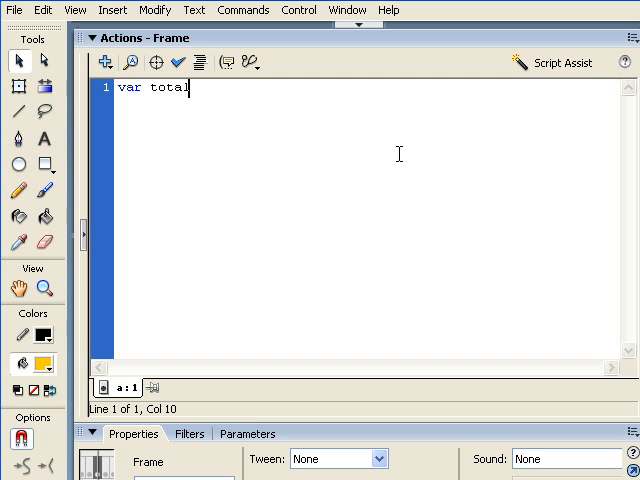
type(":M")
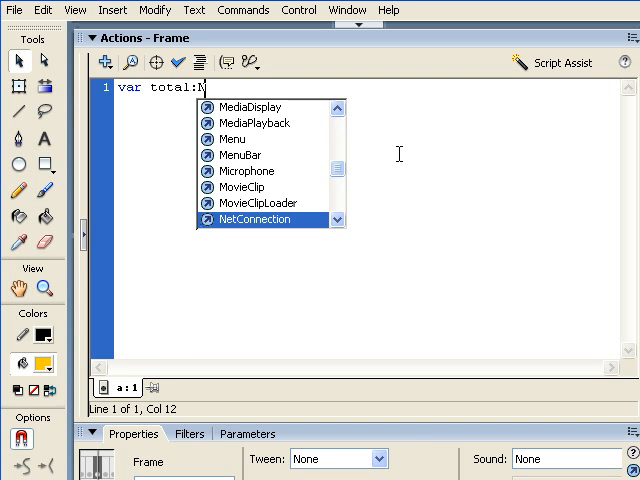
type("umber =")
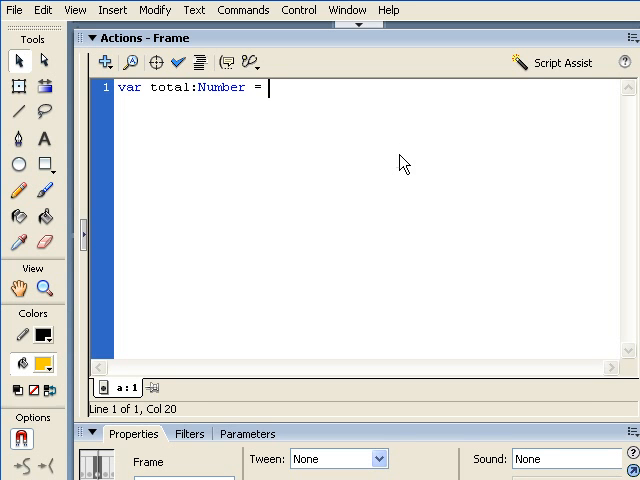
type("5")
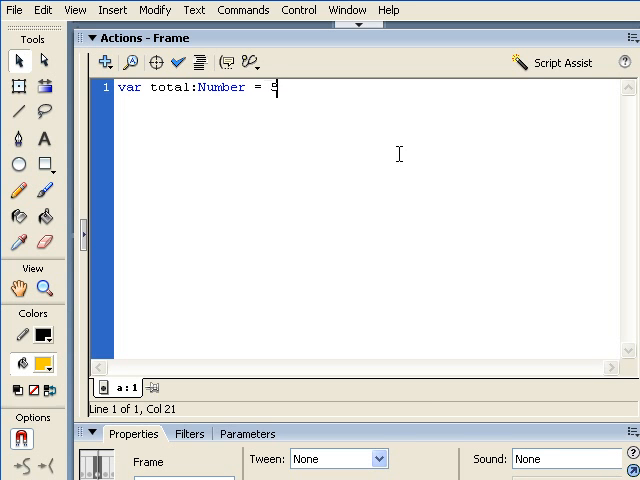
type(";")
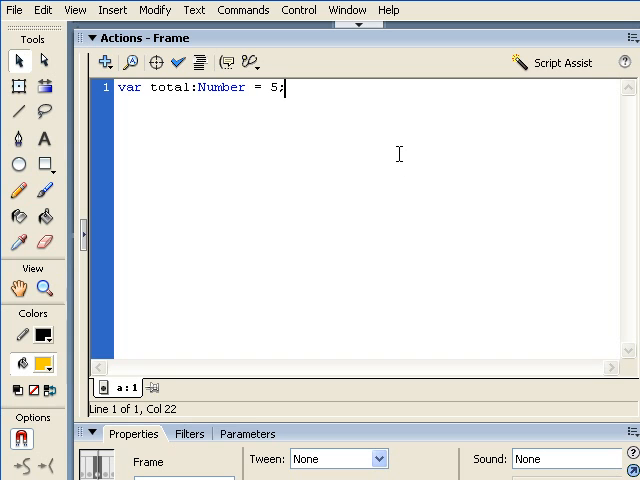
key("Return")
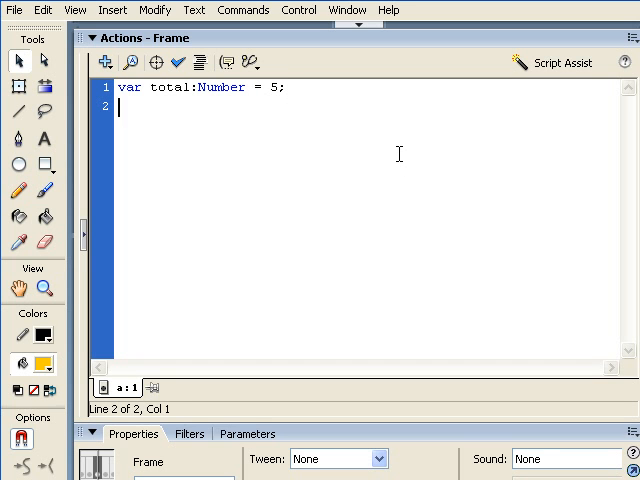
key("Return")
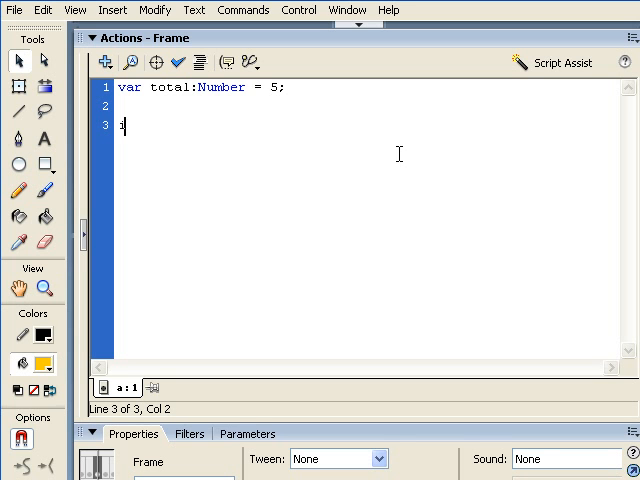
Write 'if (total == 5){}' with the braces split onto separate lines
type("if")
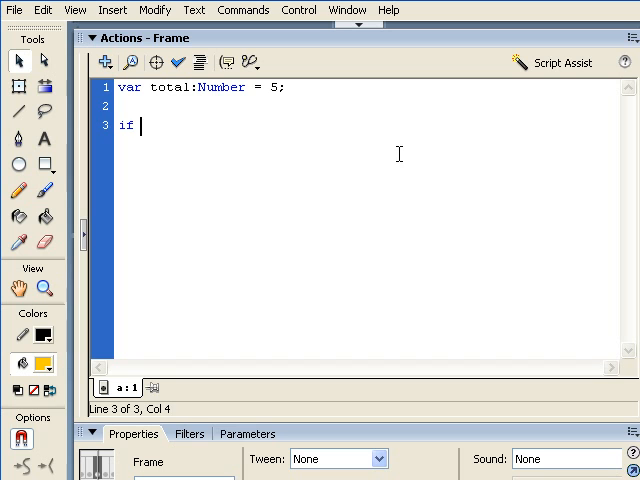
type("(")
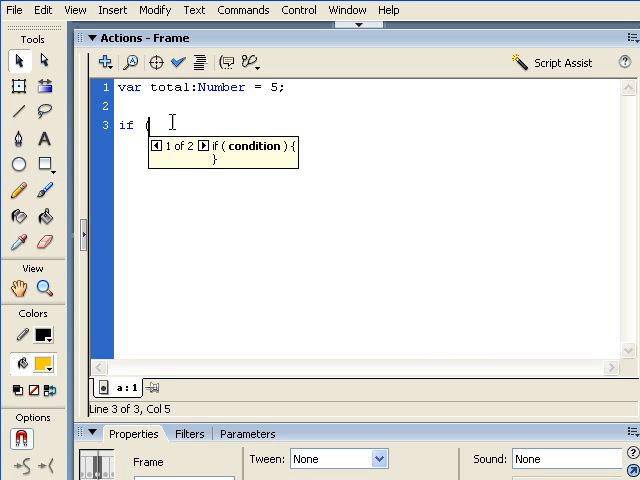
mouse_move(298, 168)
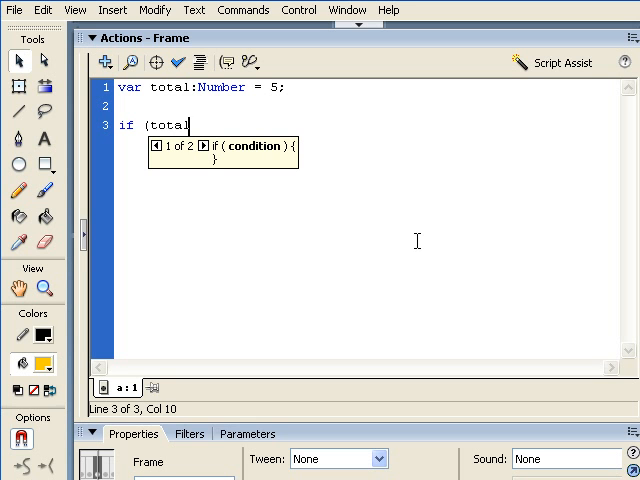
type("==")
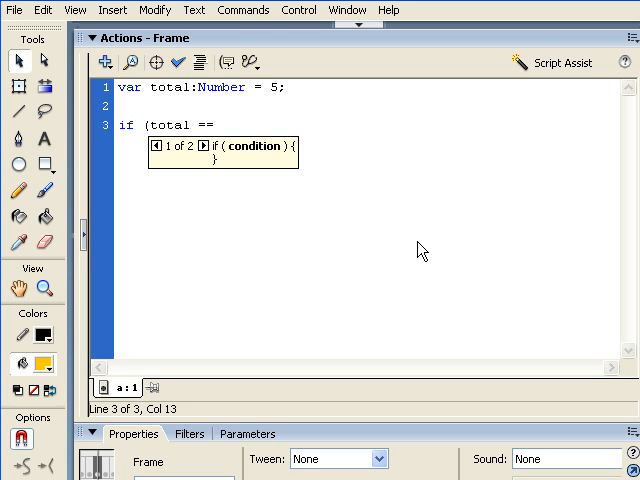
type("5")
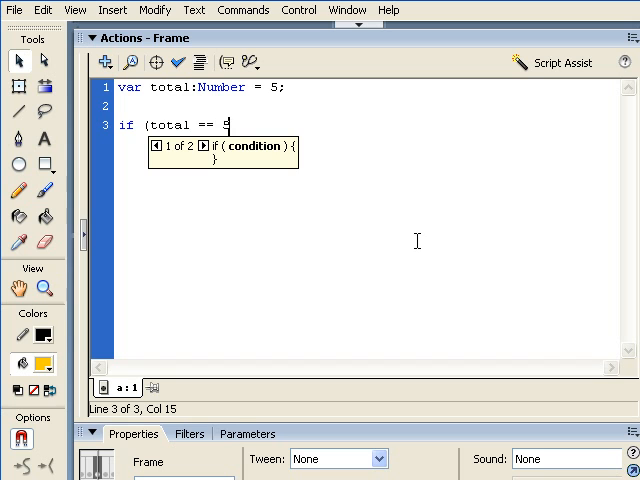
type(")")
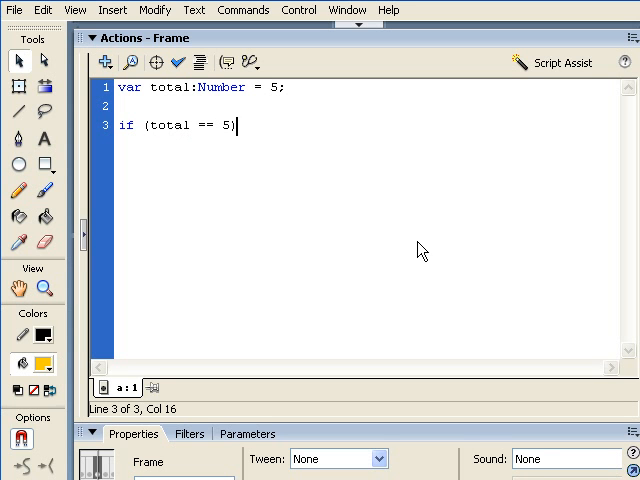
type("{")
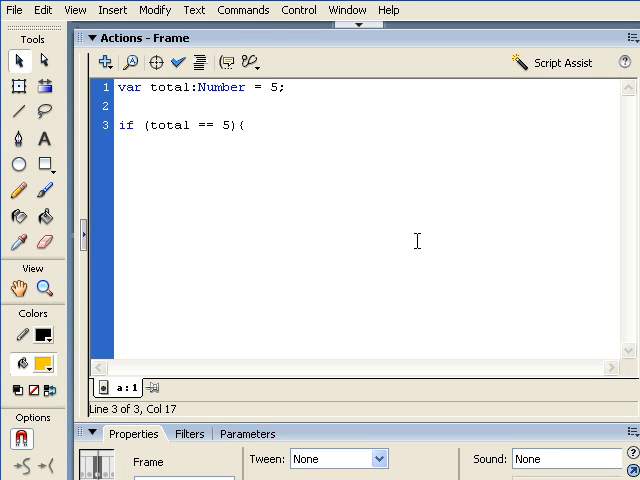
type("}")
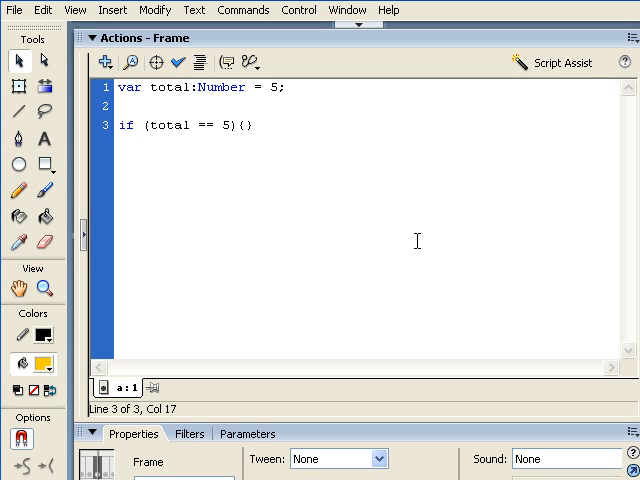
key("Return")
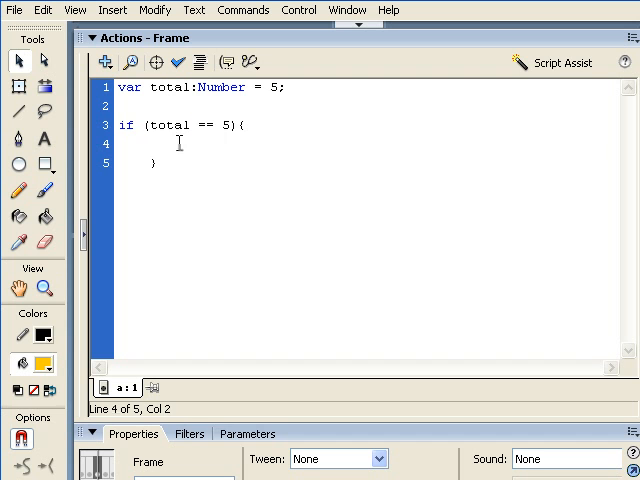
mouse_move(120, 288)
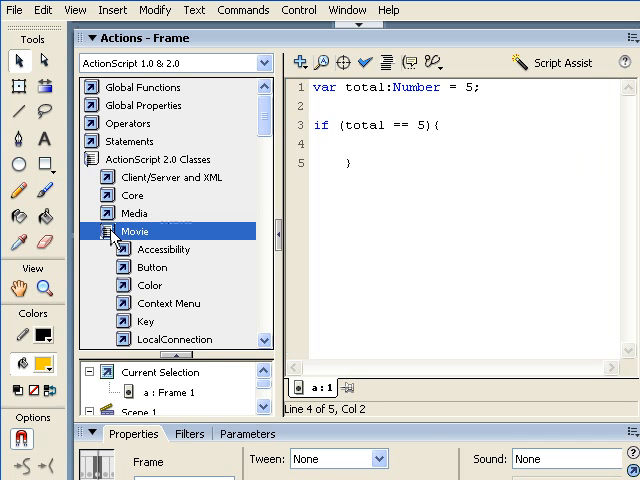
Expand Operators > Comparison Operators in the Actions toolbox and scroll through the list
left_click(129, 122)
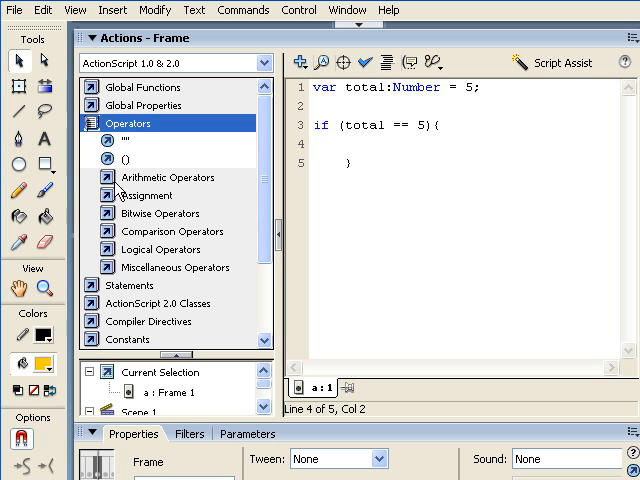
left_click(166, 177)
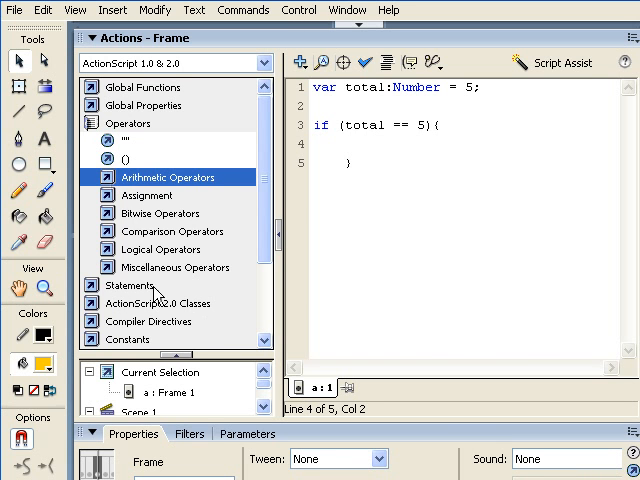
left_click(172, 231)
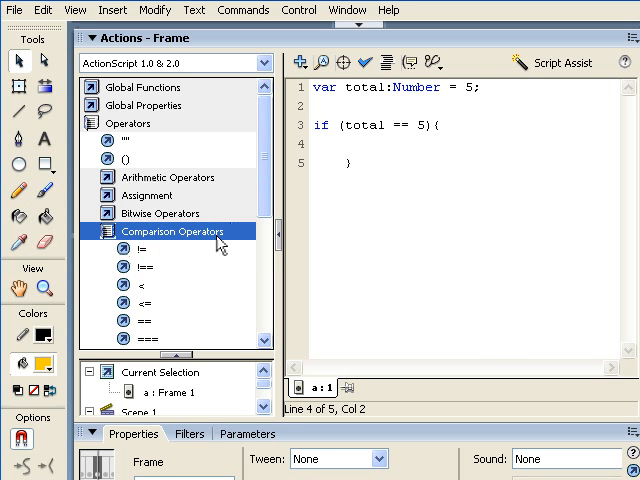
scroll("down", 3)
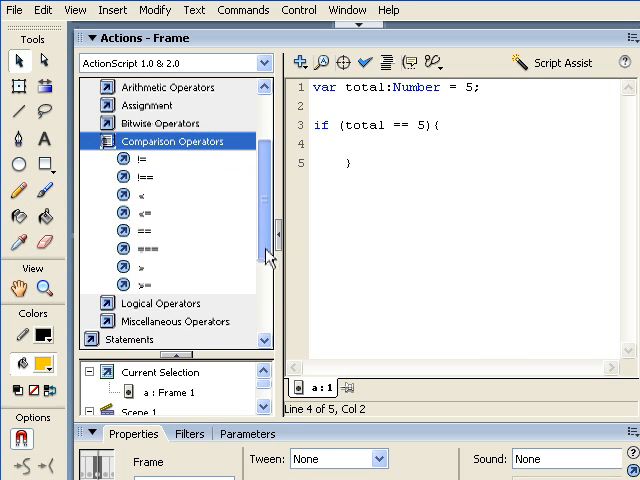
scroll("down", 3)
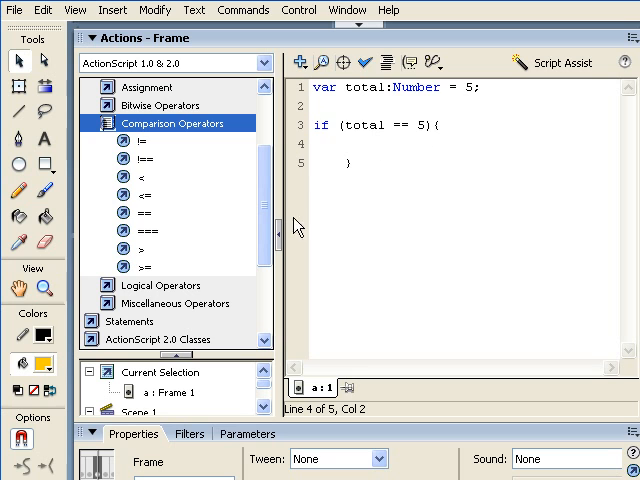
mouse_move(234, 253)
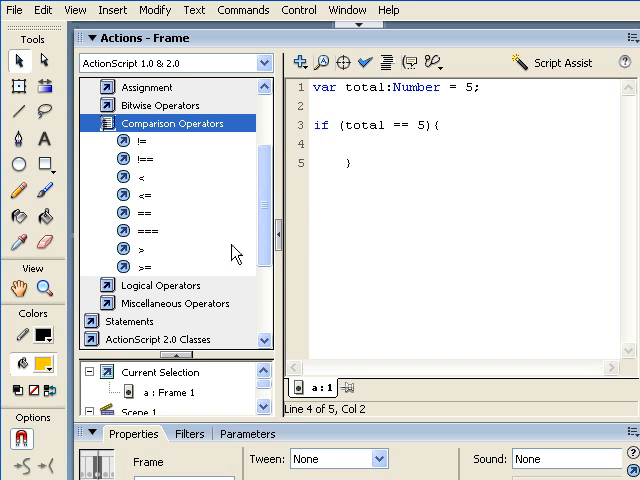
mouse_move(122, 213)
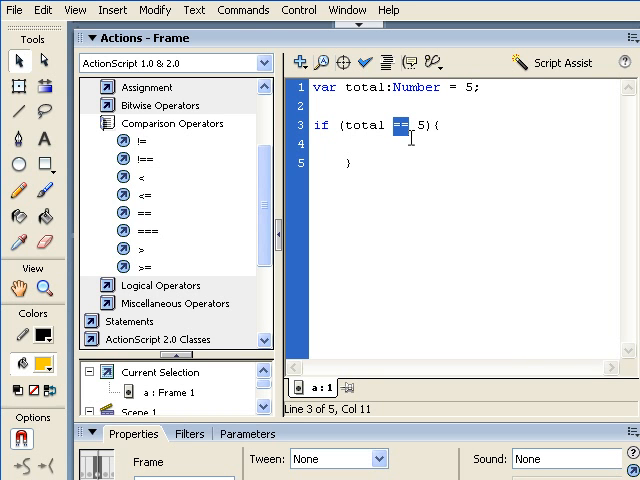
mouse_move(404, 140)
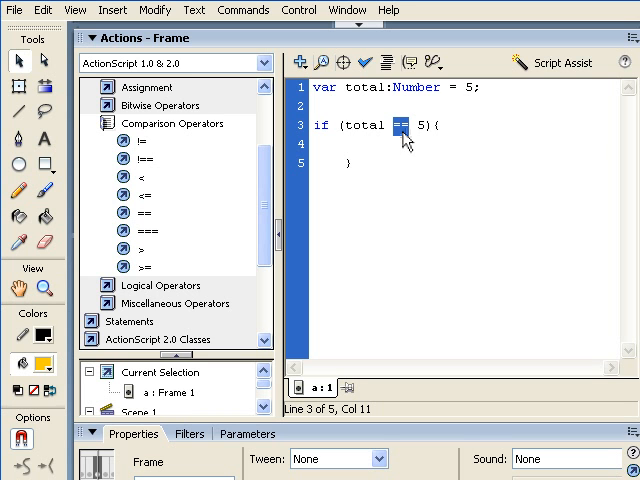
mouse_move(349, 127)
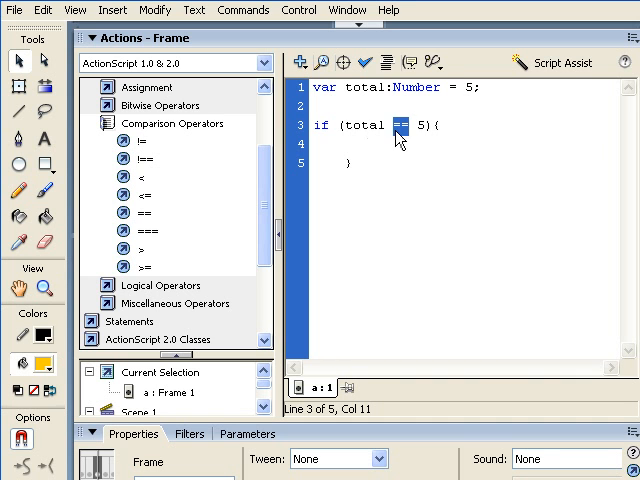
mouse_move(362, 139)
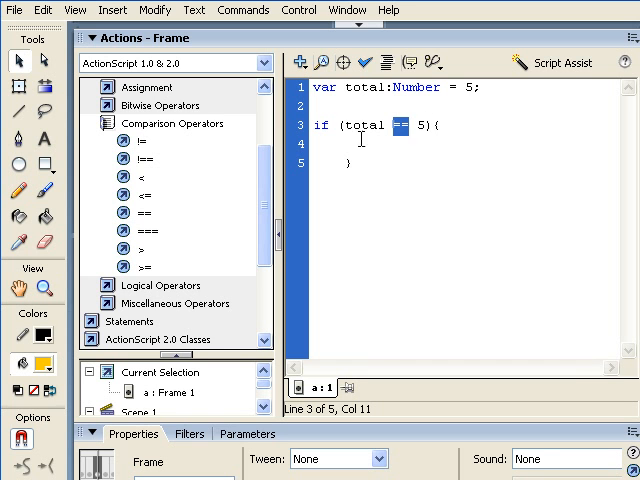
mouse_move(437, 138)
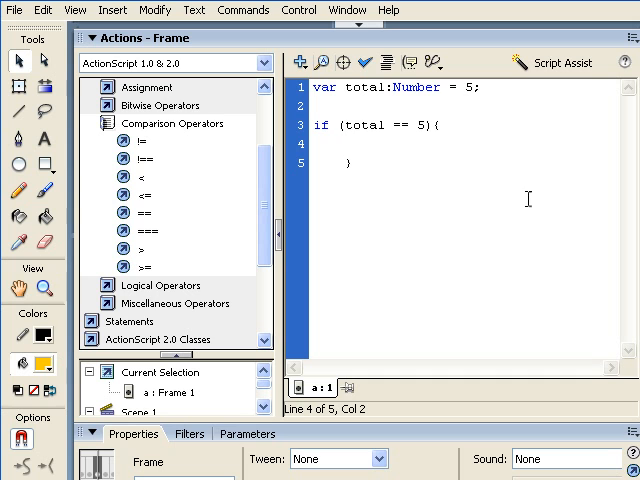
Add 'trace ("the first condition was met");' inside the if block
type("th")
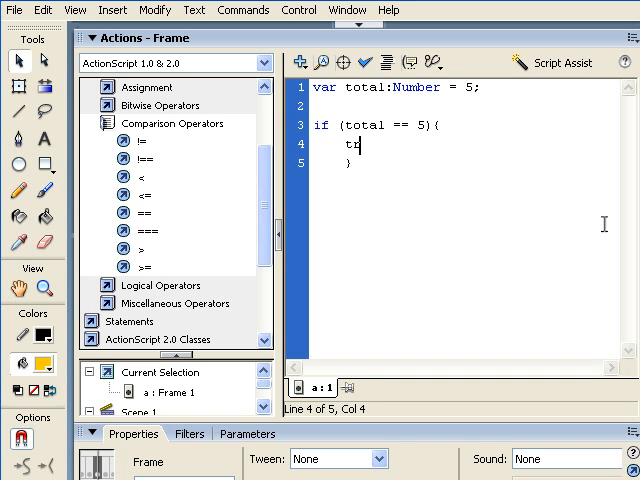
type("race (")
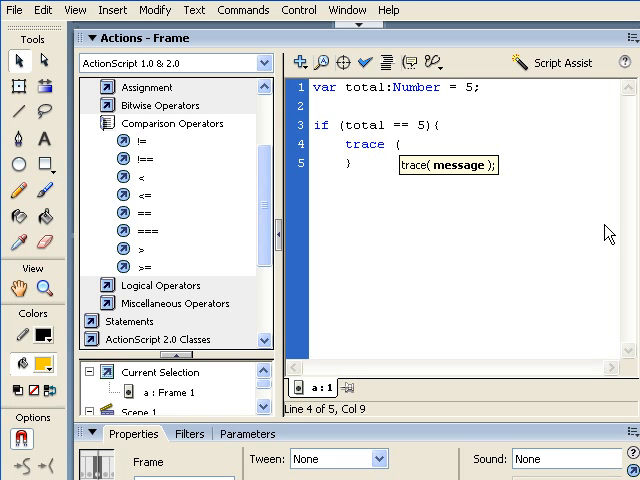
type("\"the first co")
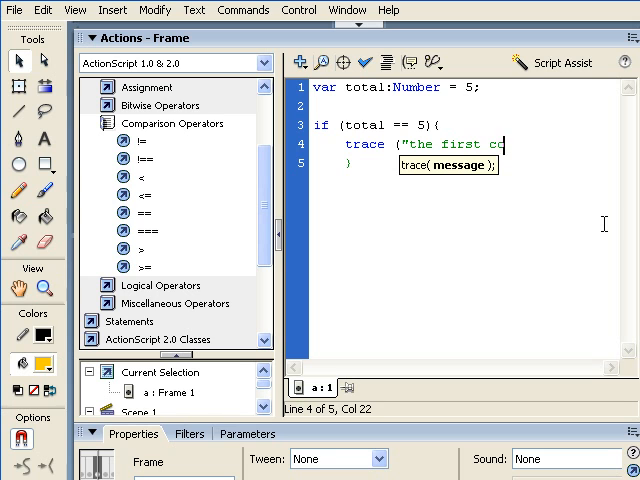
type("nditi")
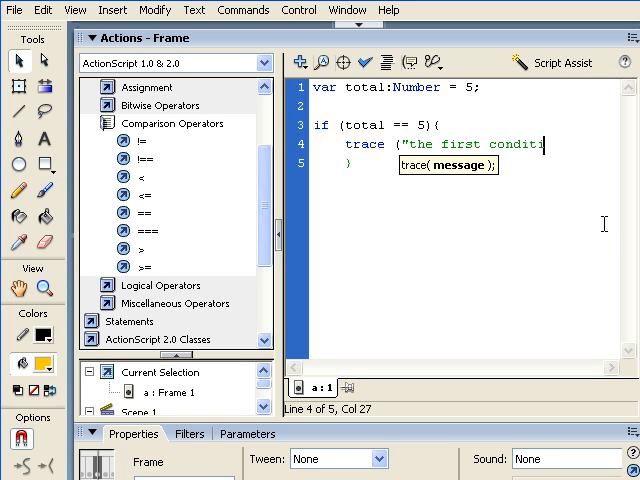
type("on")
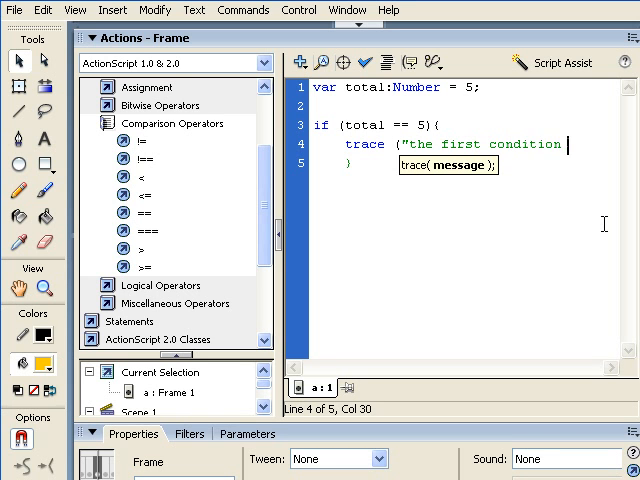
type("was met\")")
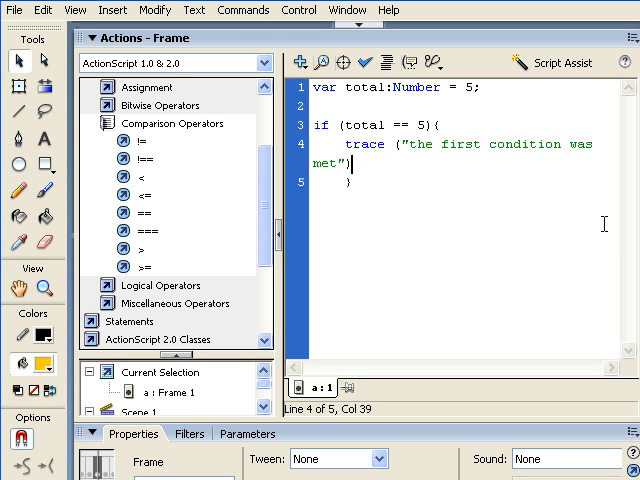
type(";")
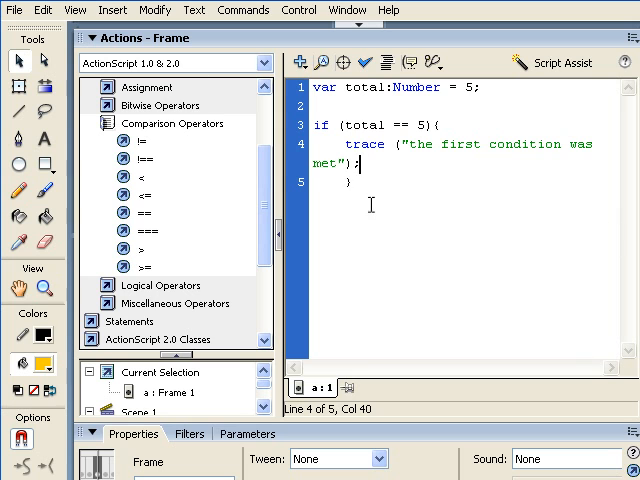
mouse_move(558, 255)
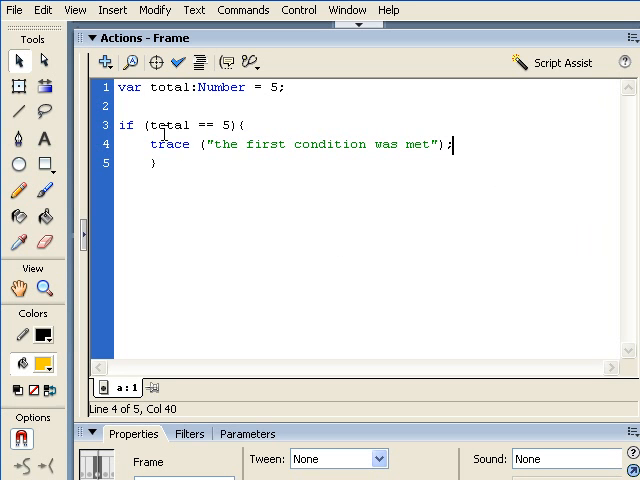
mouse_move(320, 110)
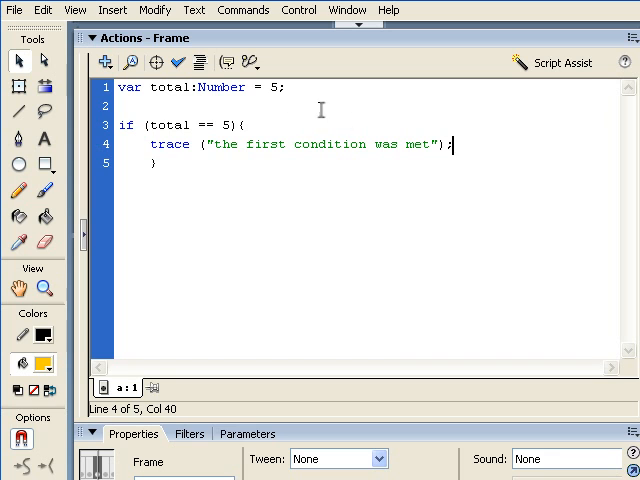
mouse_move(128, 143)
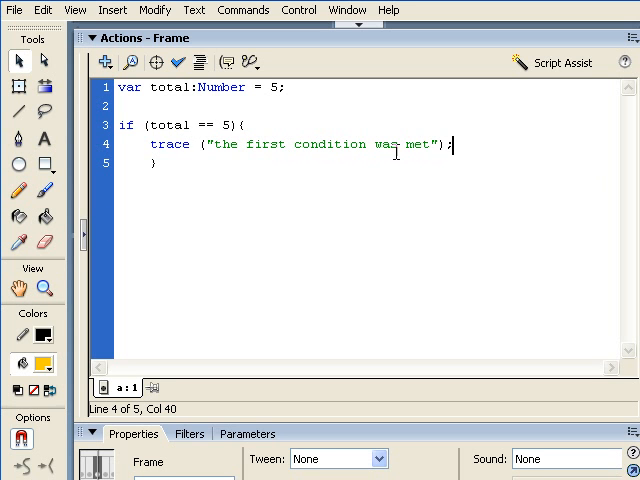
mouse_move(488, 163)
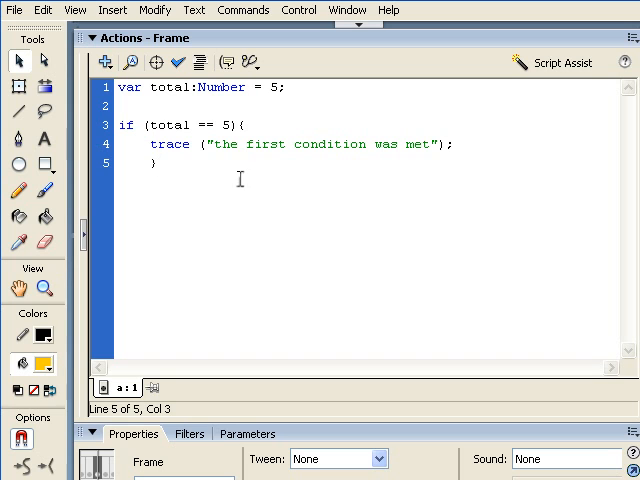
Type 'else if' on line 6, below the if block's closing brace
key("Return")
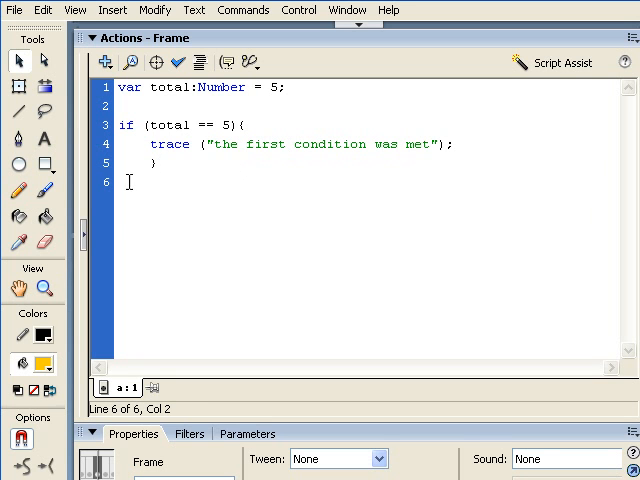
left_click(120, 182)
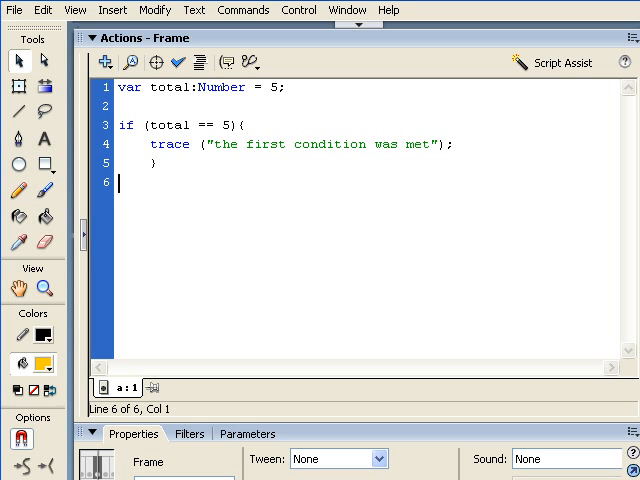
type("else")
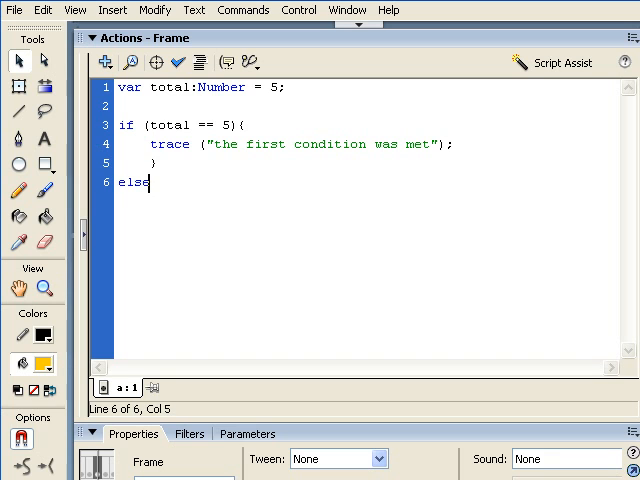
type("if")
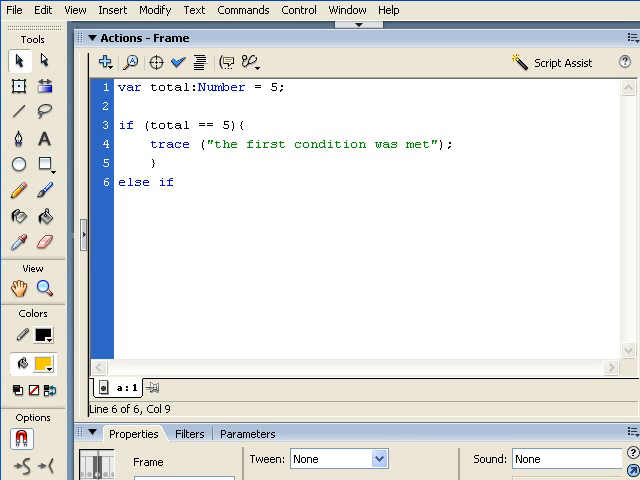
Complete the '(total == 6)' block, changing the copied trace word 'first' to 'second'
type("(total == 6){")
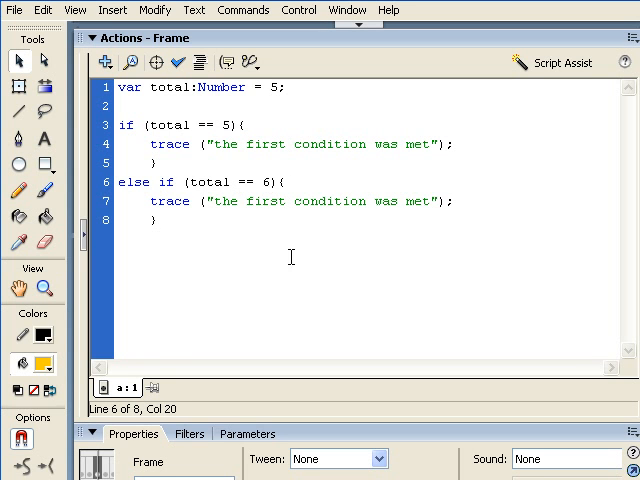
double_click(263, 201)
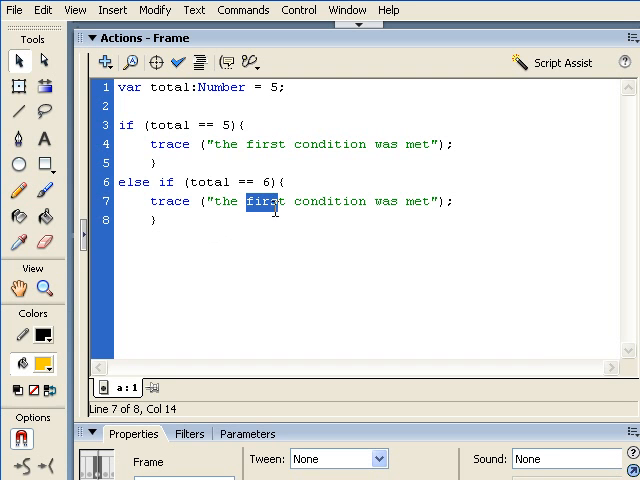
type("se")
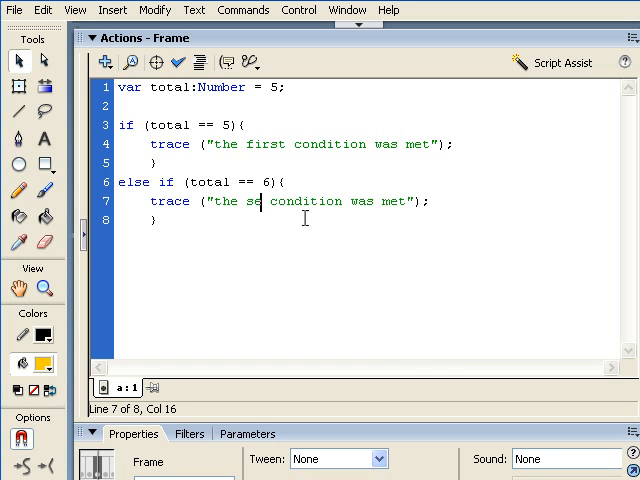
type("cond")
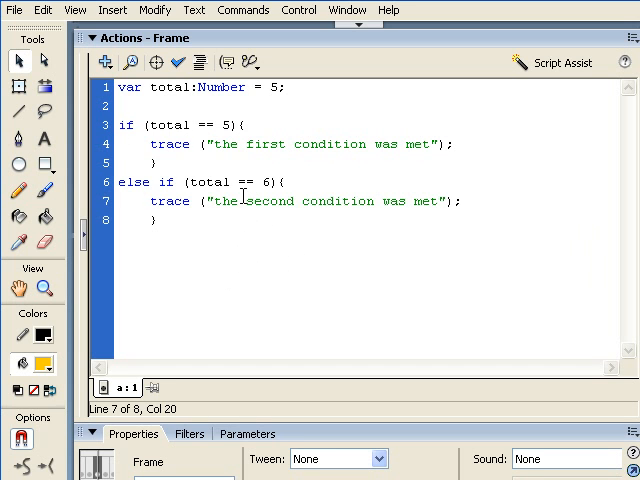
double_click(130, 182)
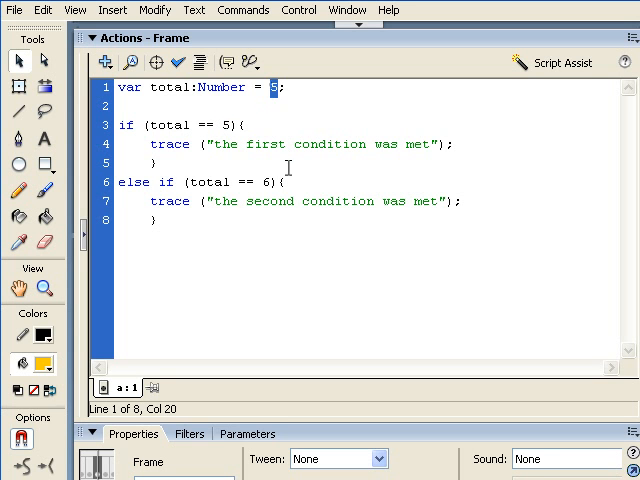
Set total to 6, test the movie for 'the second condition was met', then close it
type("6")
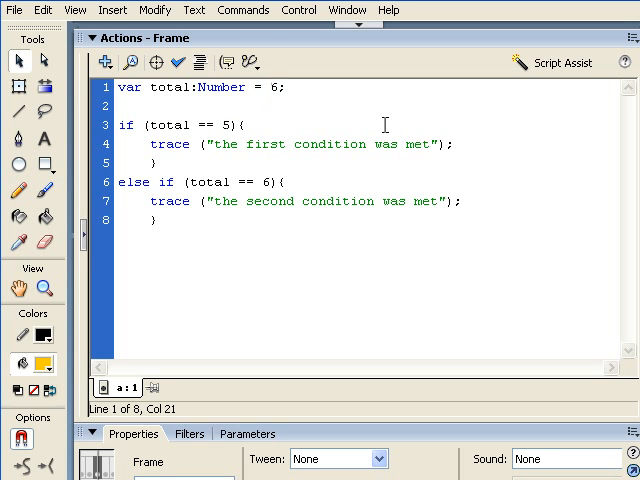
key("ctrl+Return")
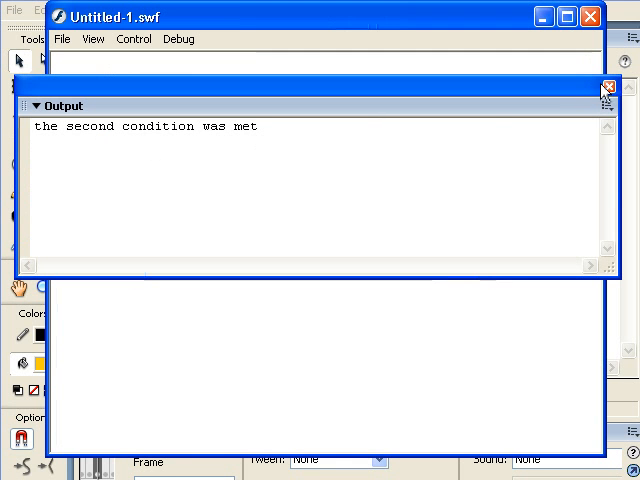
left_click(603, 88)
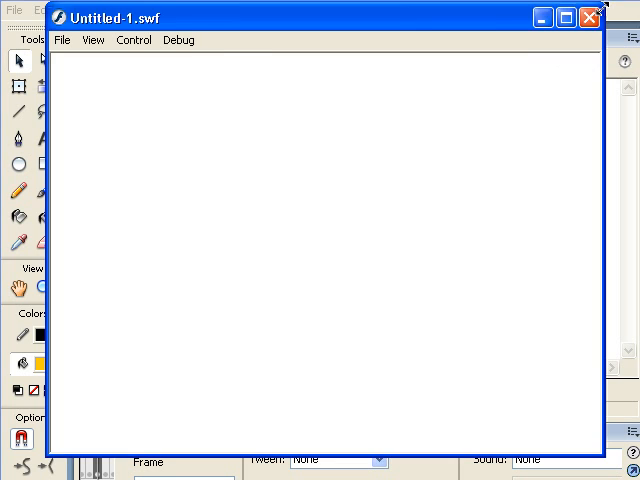
left_click(589, 17)
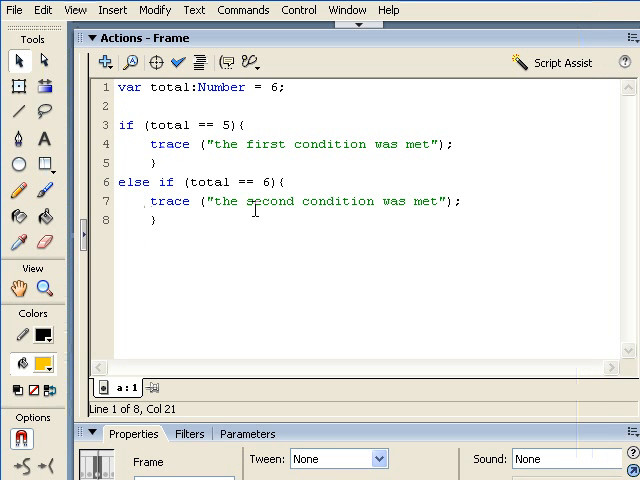
mouse_move(349, 225)
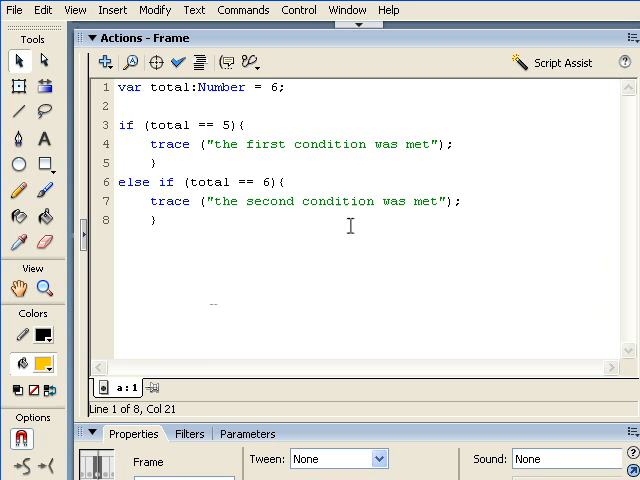
Set total to 7 and add a new line after the else if block's closing brace
left_click(152, 221)
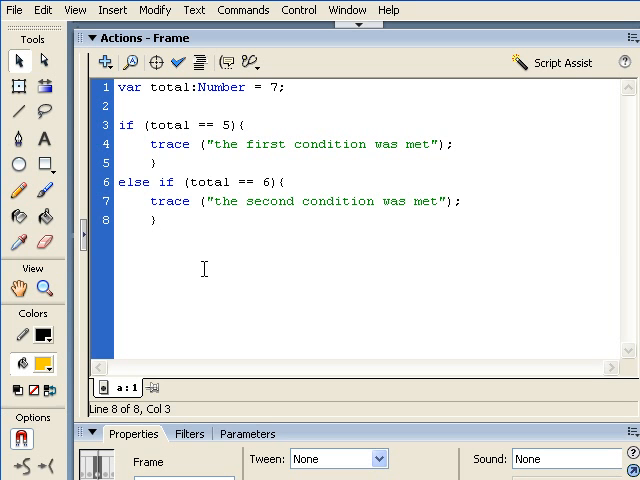
key("Return")
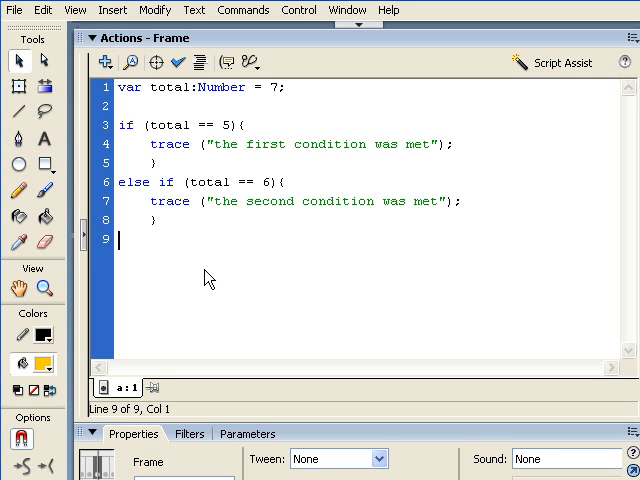
Write 'else {' with 'trace ("no conditions were met")' on the following line
type("els")
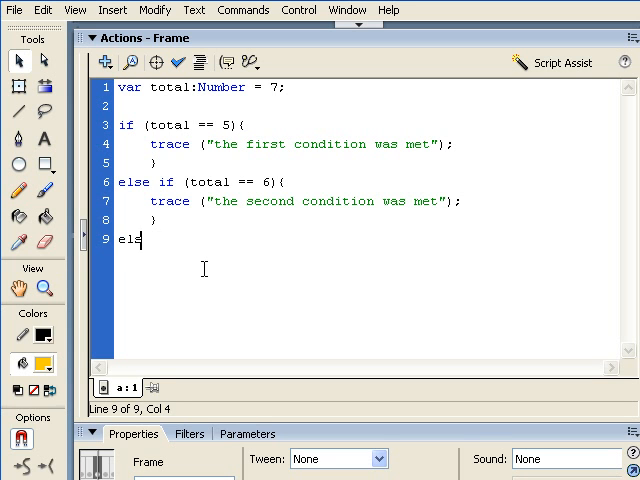
type("e")
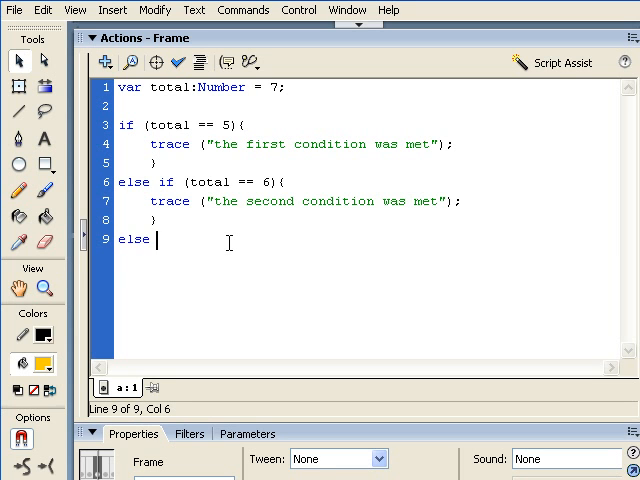
type("{")
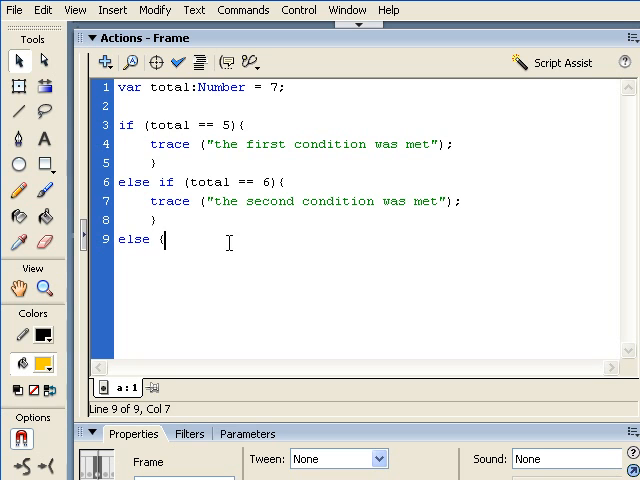
key("Return")
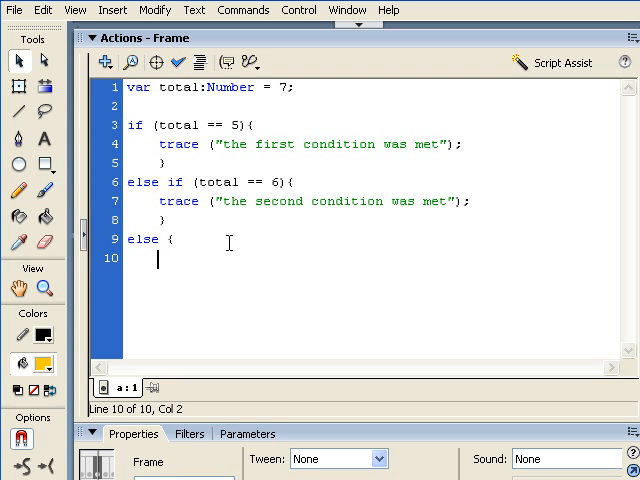
type("trac")
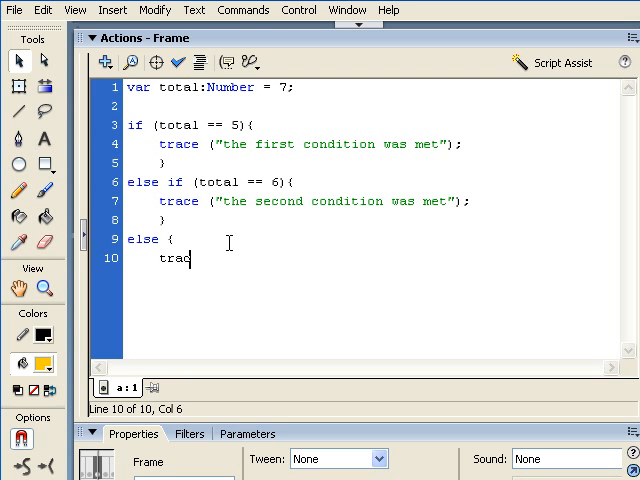
type("e (")
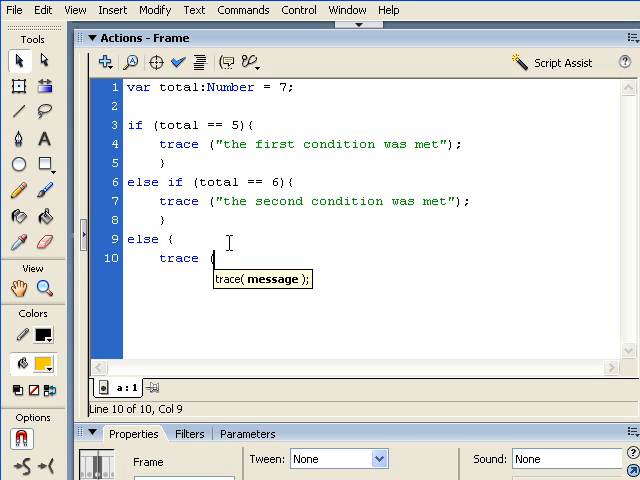
type("\"")
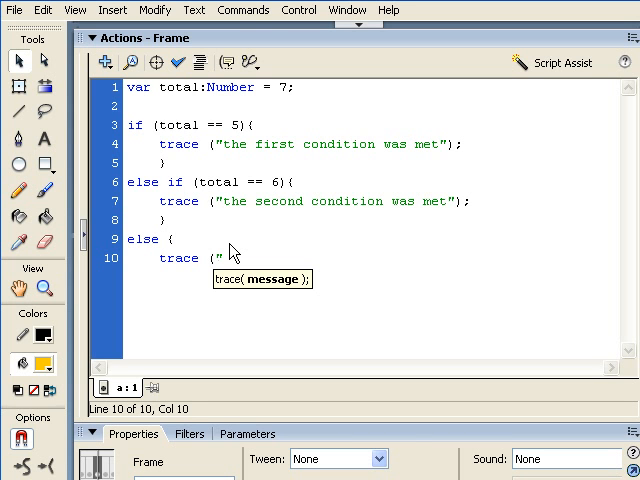
type("no conditio")
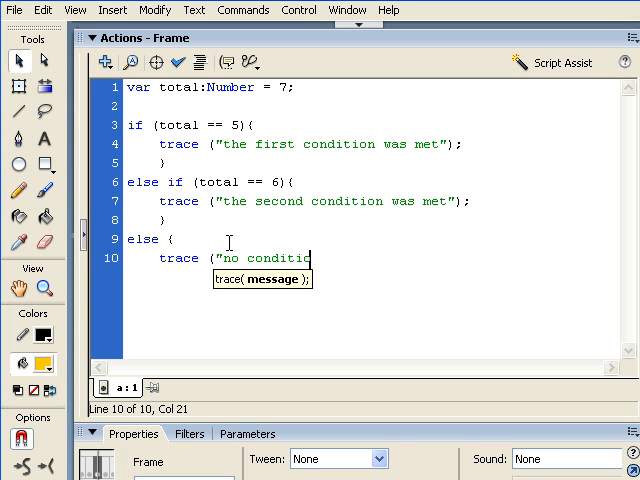
type("ns were m")
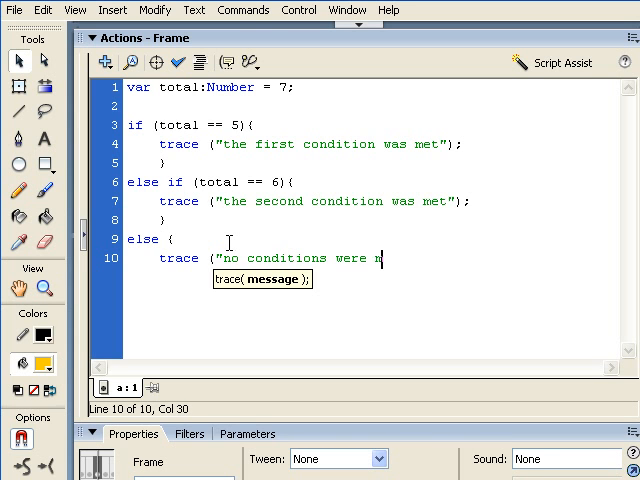
type("et\"")
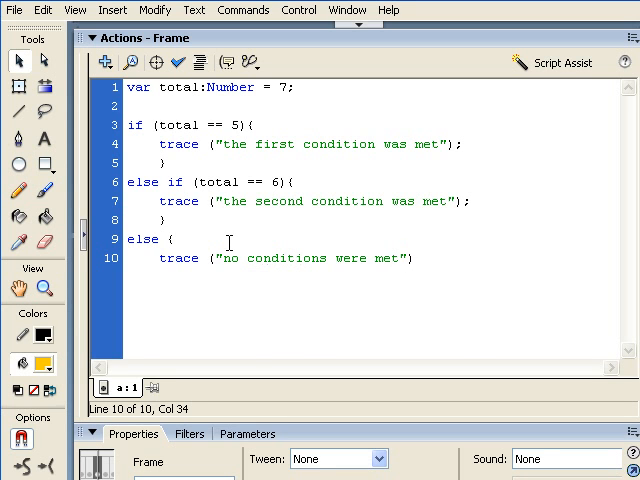
key("Return")
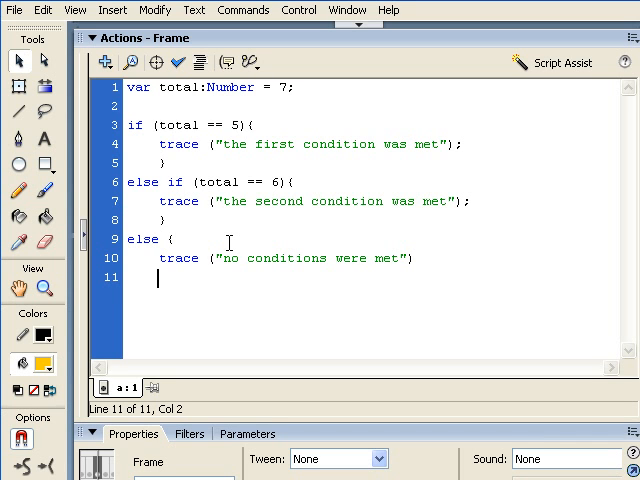
Close the else block, set total to 7000, and test the script
type(")")
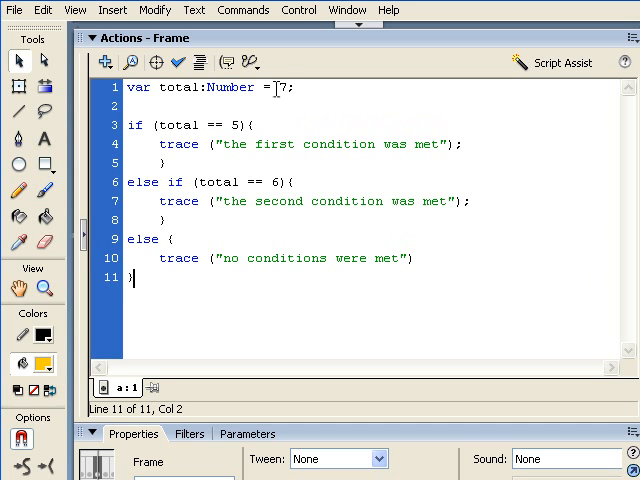
type("0")
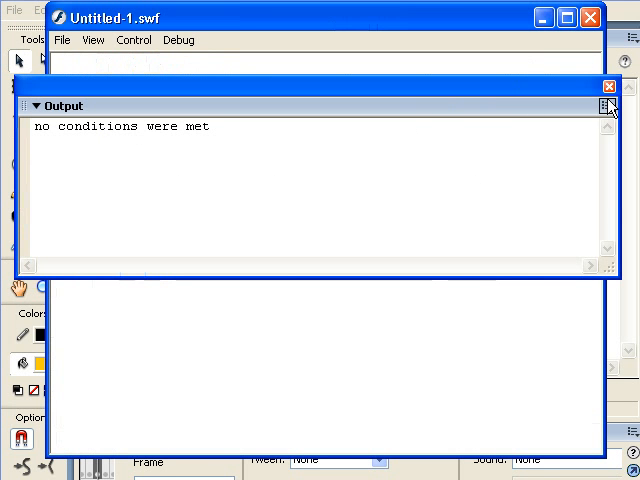
left_click(607, 86)
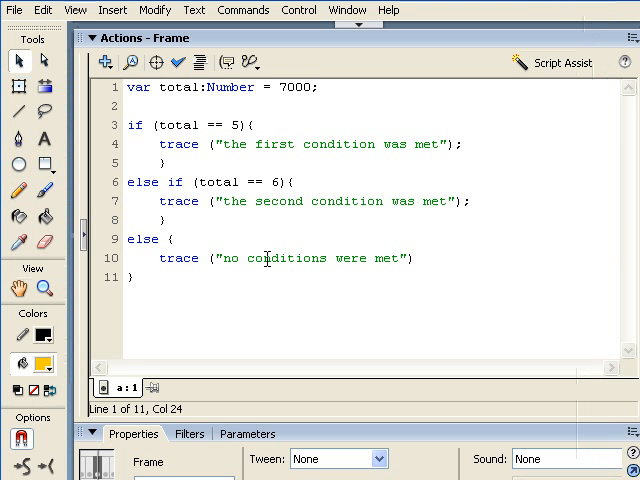
Retest with total set to 5, then 8, confirming each traced message
double_click(294, 87)
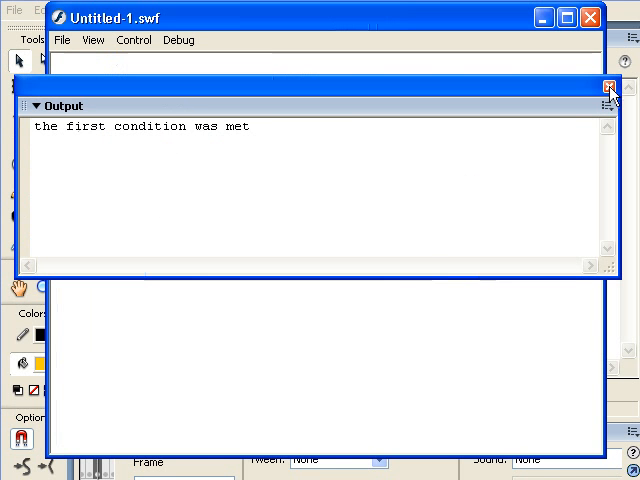
left_click(610, 90)
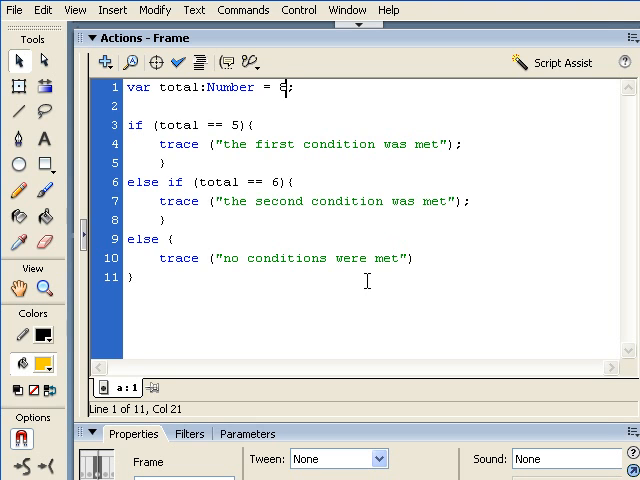
key("ctrl+Return")
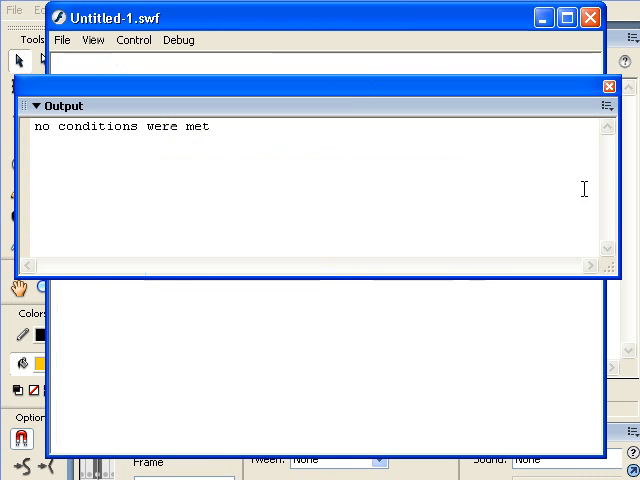
left_click(607, 86)
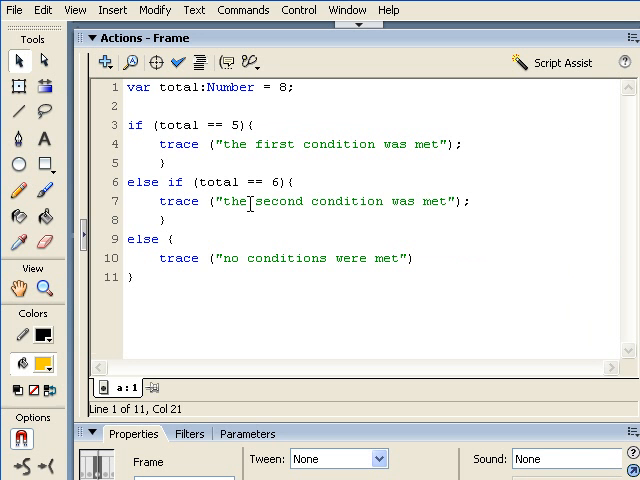
mouse_move(354, 253)
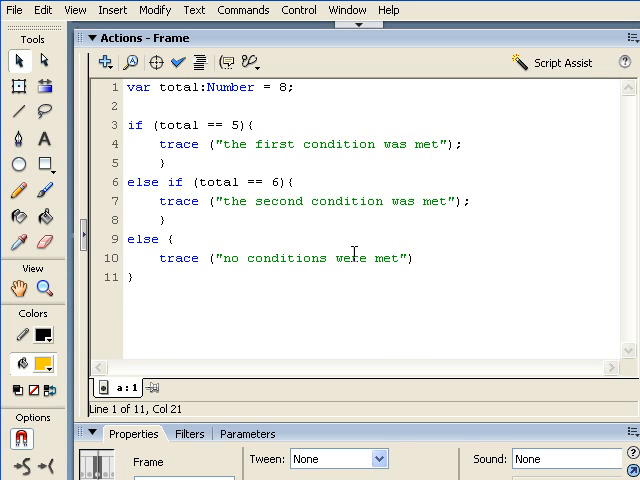
mouse_move(283, 265)
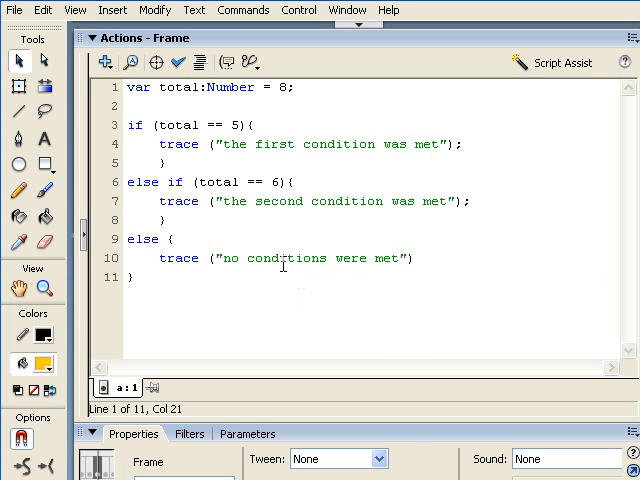